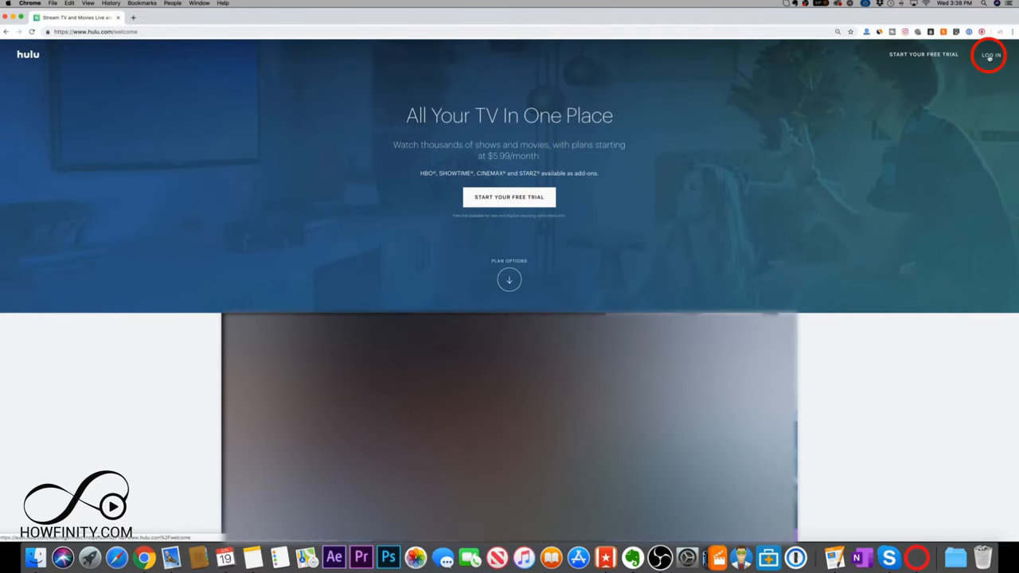
# Log in to Hulu from the welcome page to reach the shows home page.
pyautogui.click(990, 55)
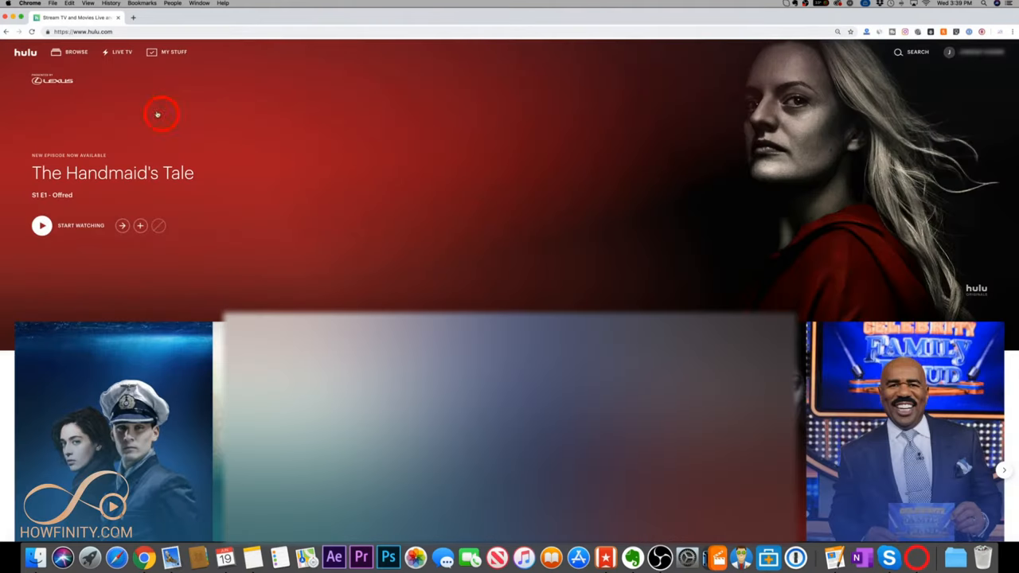
# Open the profile dropdown from the profile name in the top-right header.
pyautogui.click(949, 52)
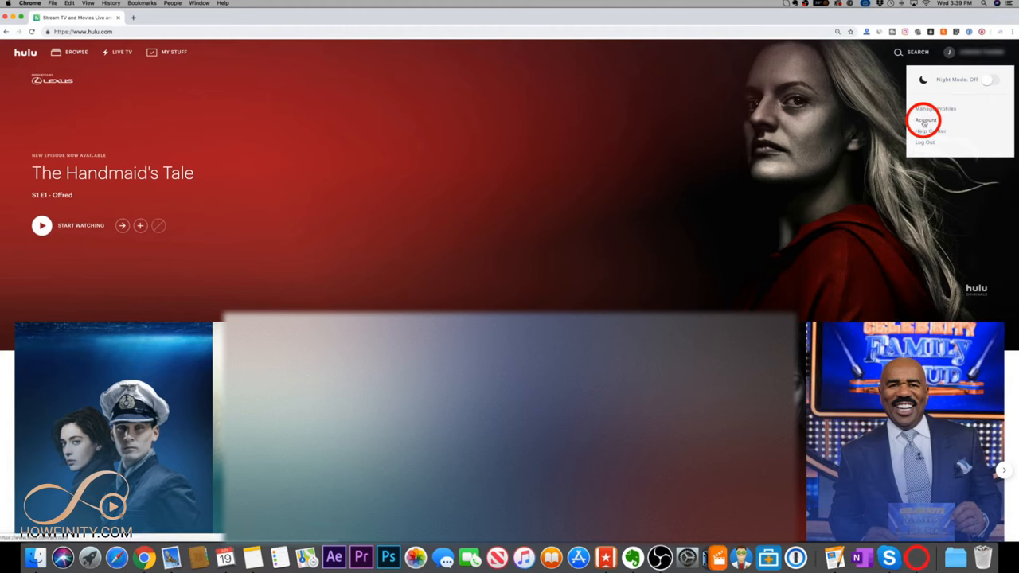
# Choose Account to view next charge, payment, plan and account details.
pyautogui.click(925, 120)
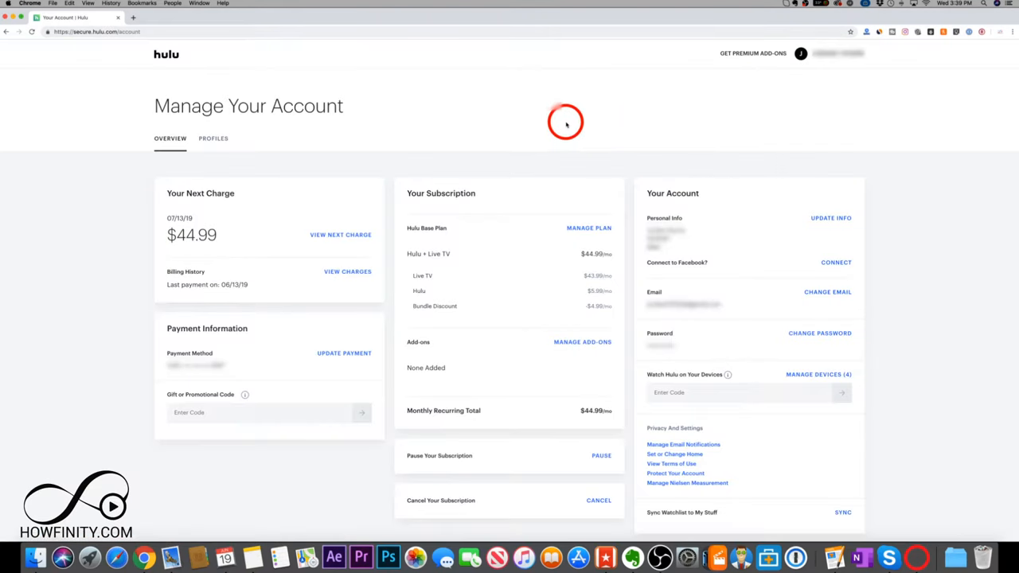
pyautogui.moveTo(42, 203)
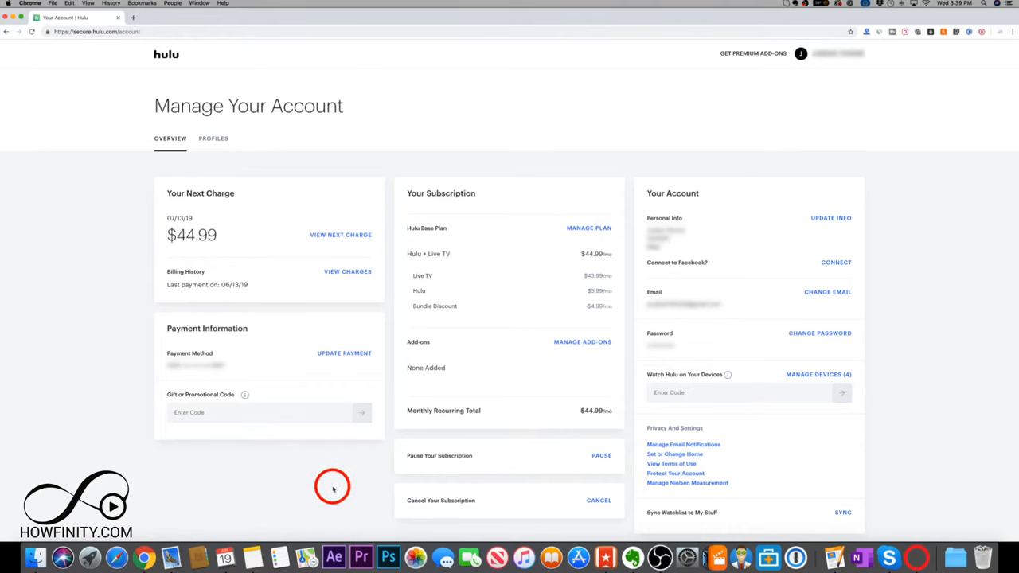
pyautogui.moveTo(428, 504)
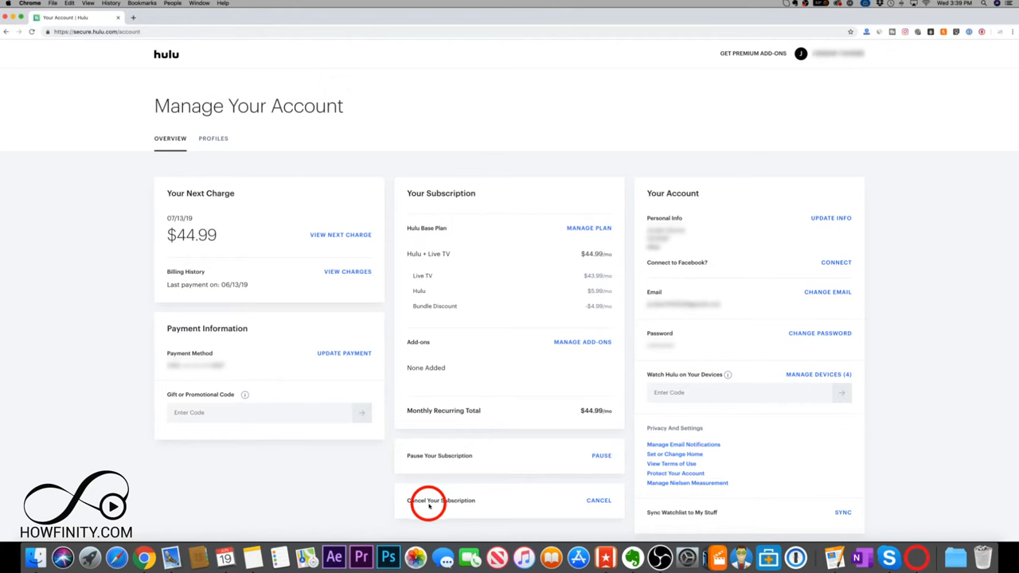
pyautogui.moveTo(452, 456)
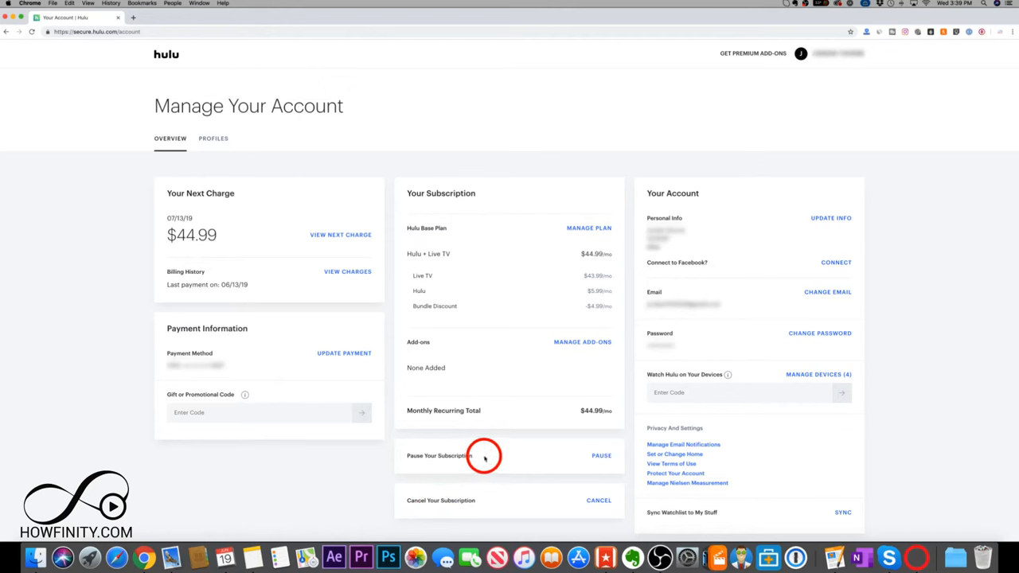
pyautogui.moveTo(522, 456)
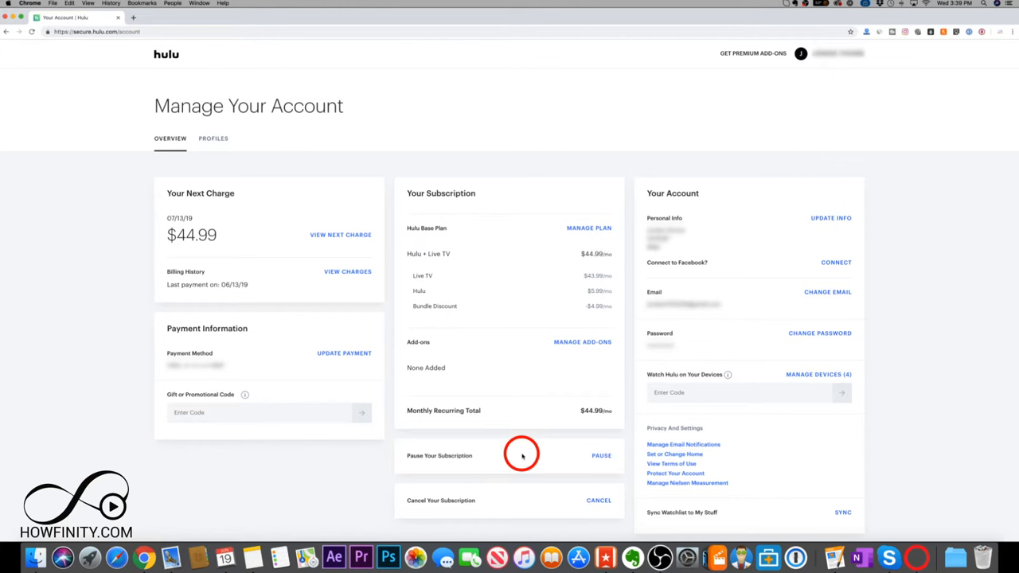
pyautogui.moveTo(477, 496)
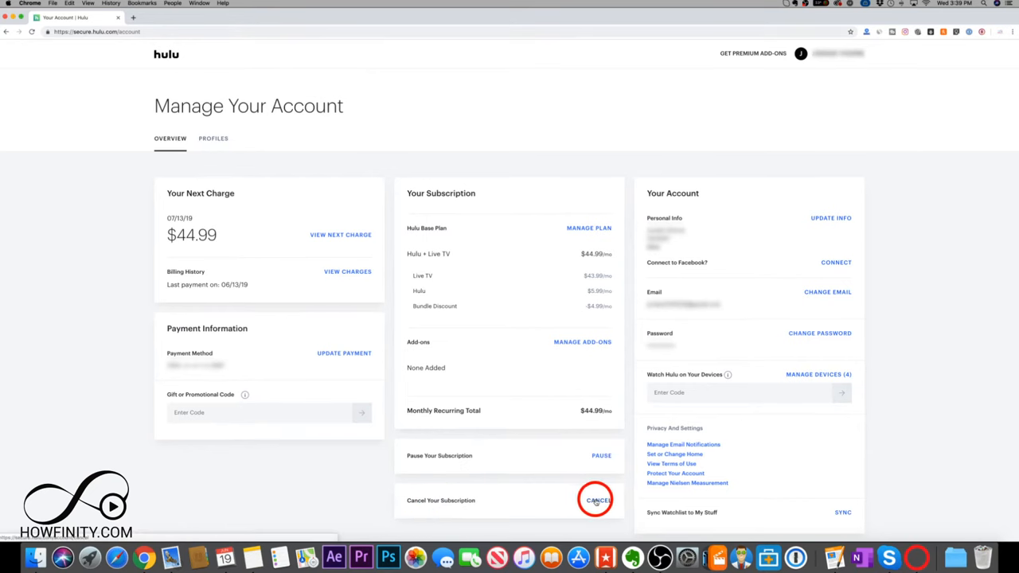
# Start cancelling the subscription, reaching the offer to pause until the sports league returns.
pyautogui.click(598, 500)
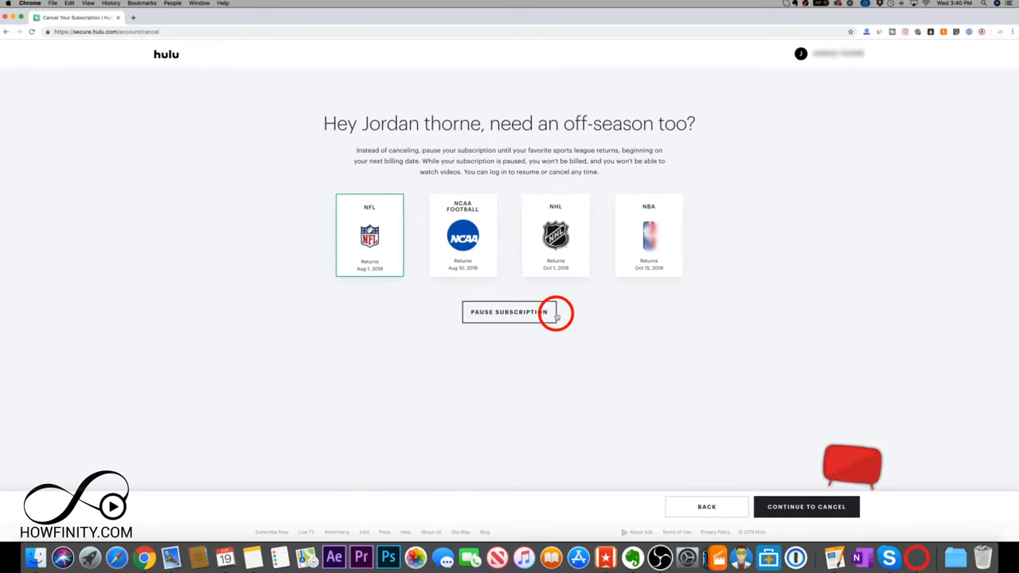
pyautogui.moveTo(552, 155)
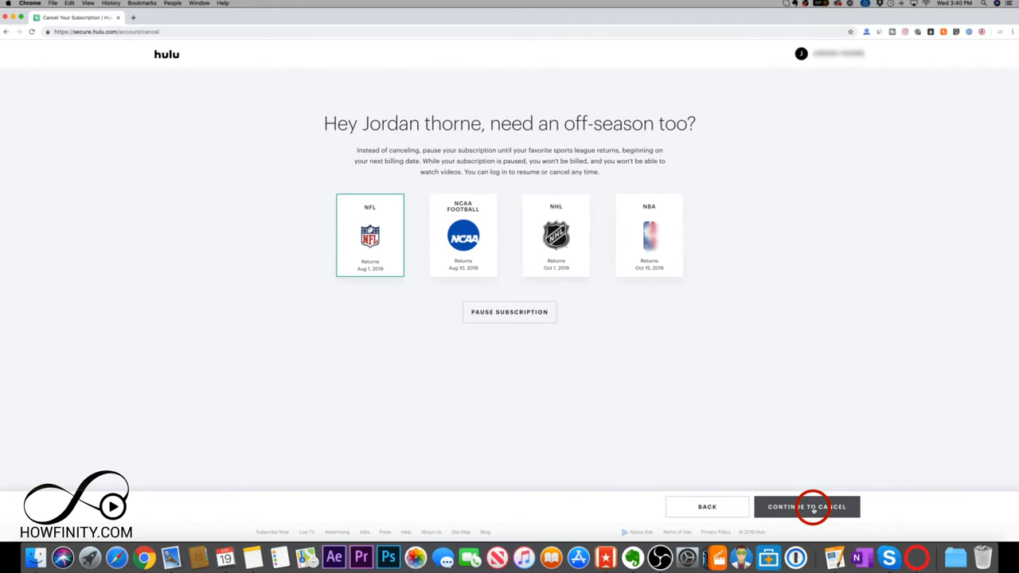
# Decline pausing, give Too expensive as the reason, refuse the offer, and confirm cancellation.
pyautogui.click(806, 506)
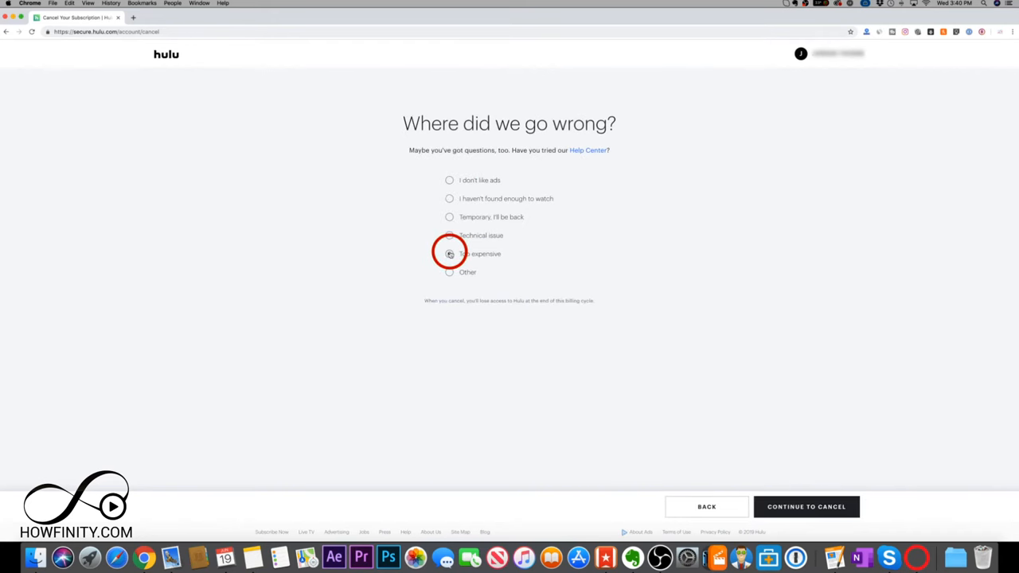
pyautogui.click(449, 253)
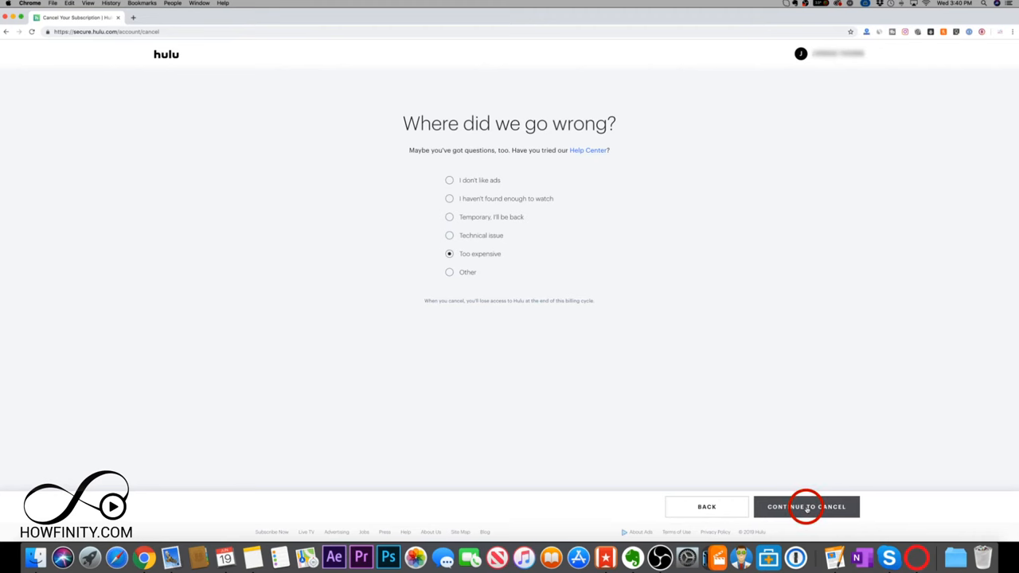
pyautogui.click(806, 506)
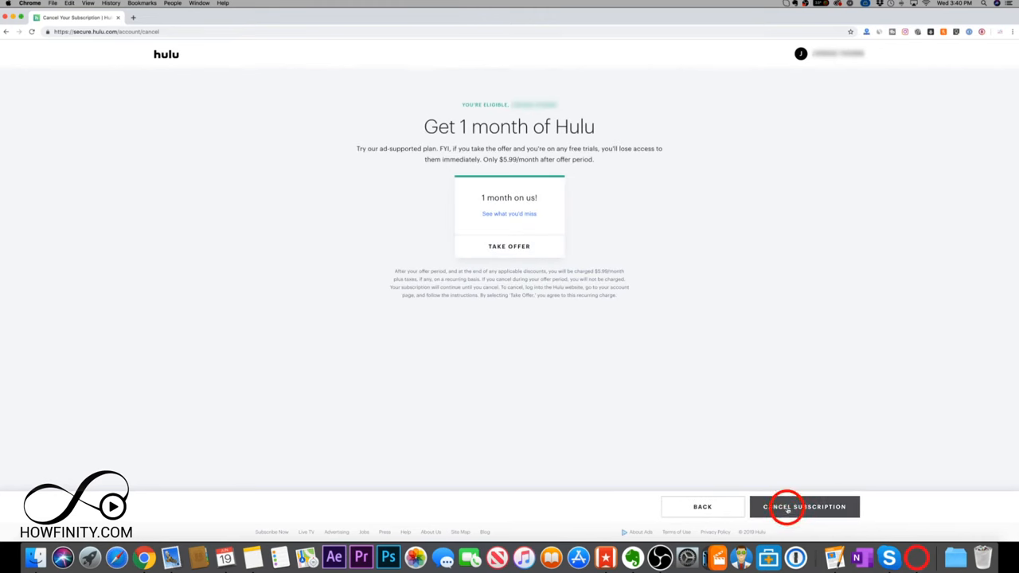
pyautogui.click(804, 507)
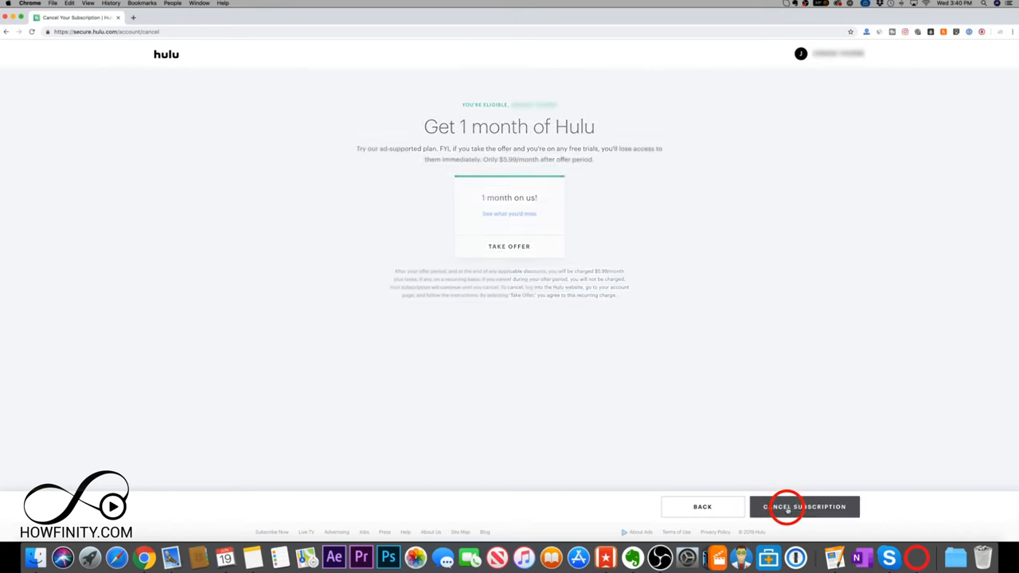
pyautogui.click(804, 507)
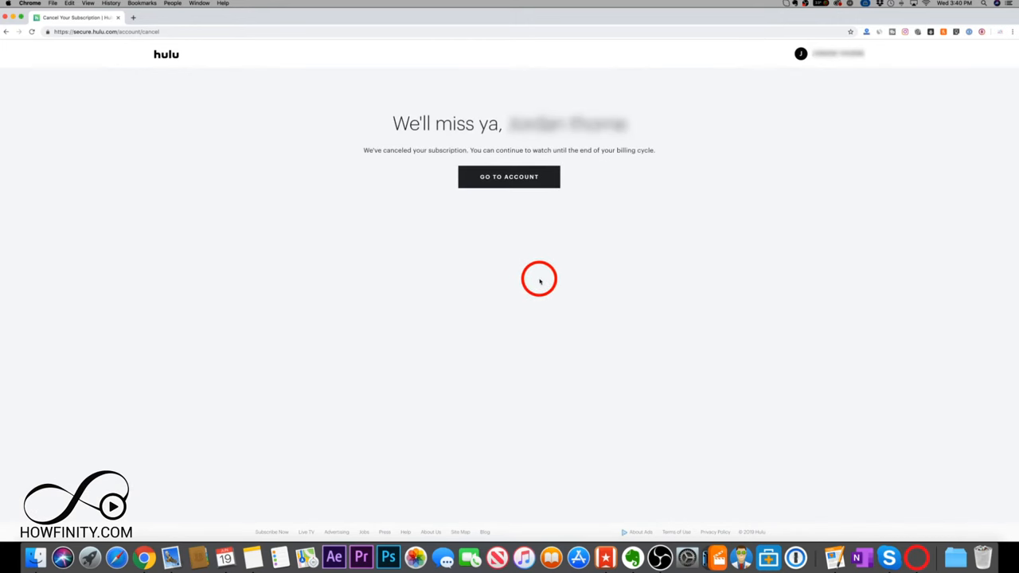
pyautogui.moveTo(416, 150)
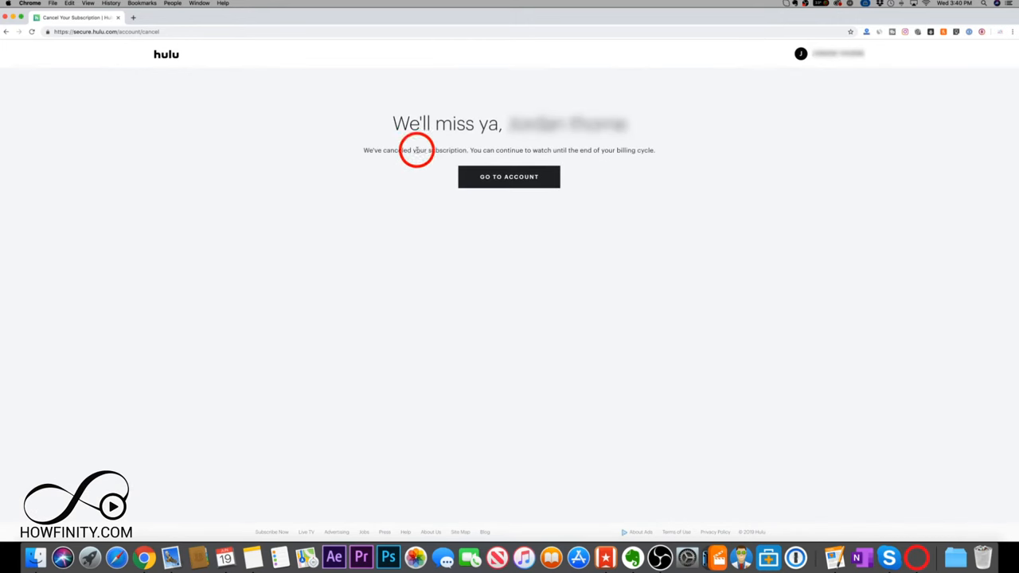
# Return to the account page, now showing cancellation set for 07/13/19.
pyautogui.click(509, 176)
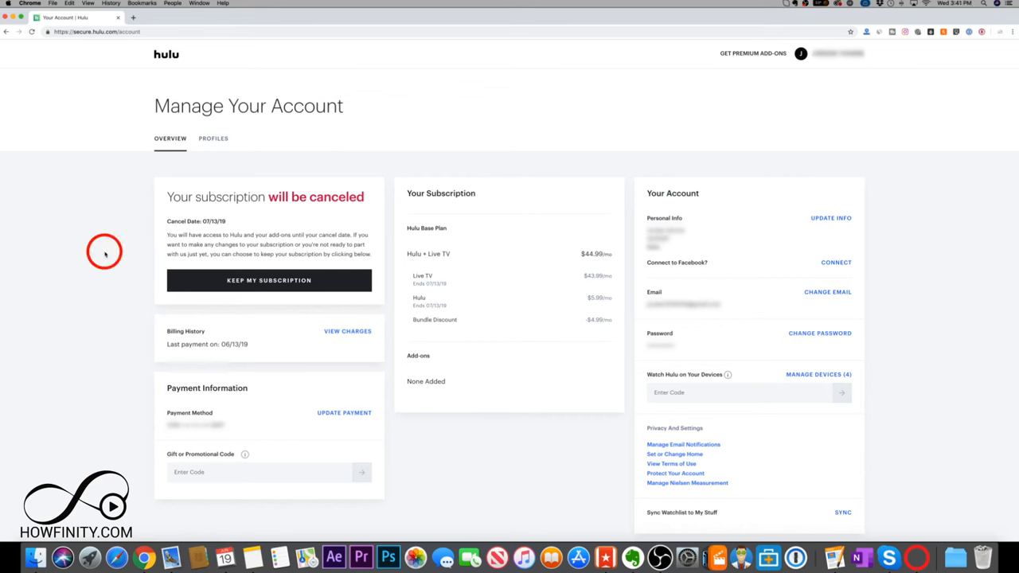
pyautogui.moveTo(269, 280)
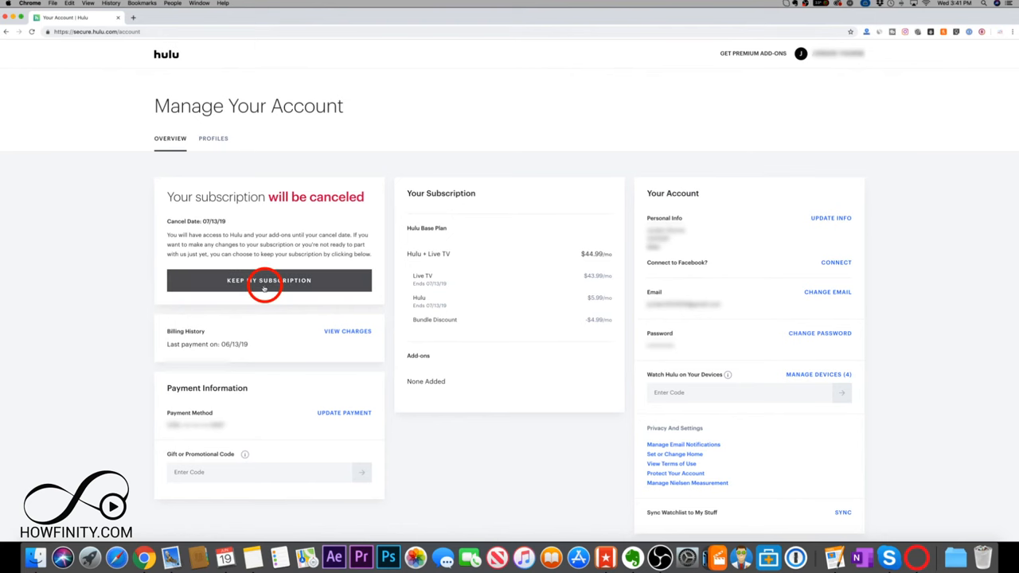
pyautogui.moveTo(123, 245)
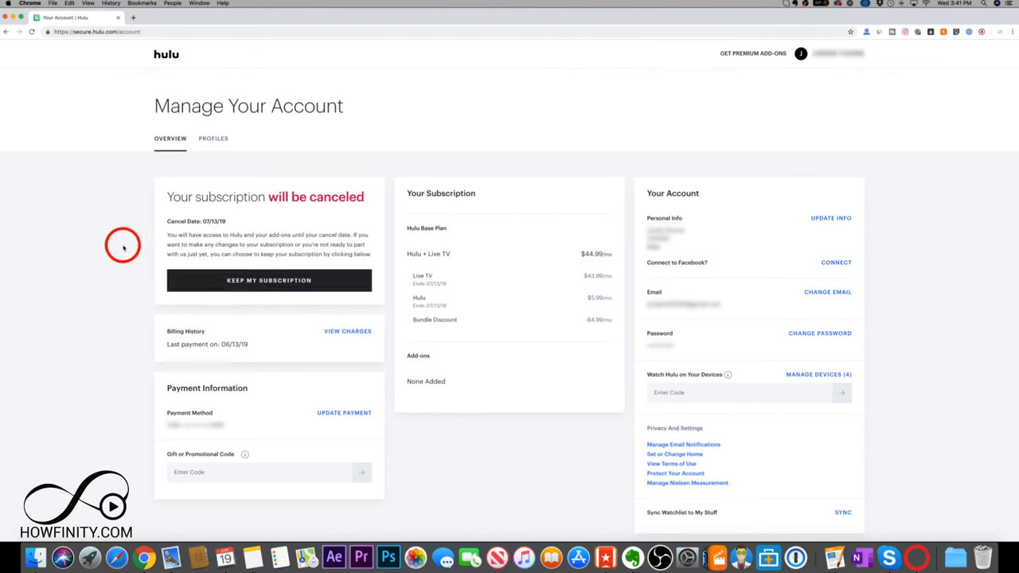